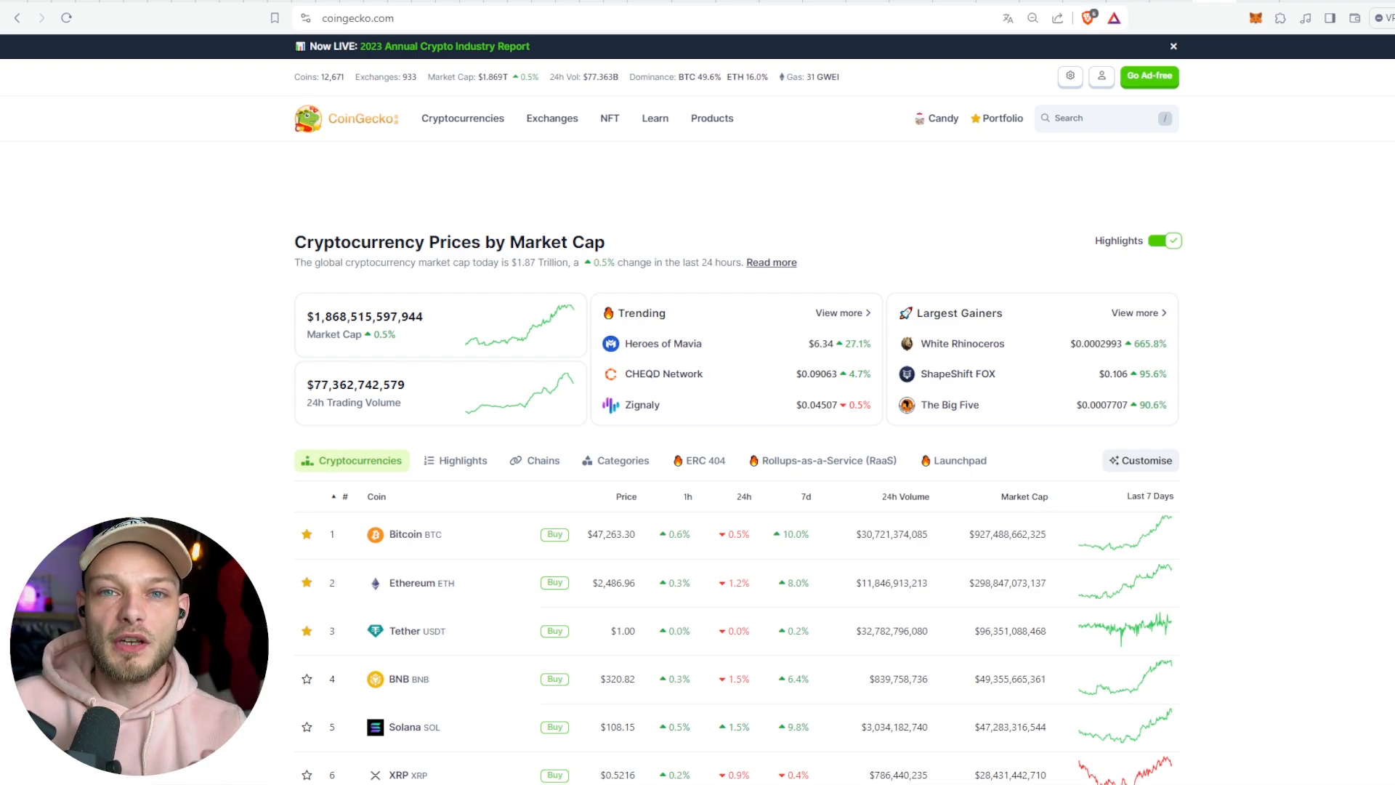
mouse_move(485, 760)
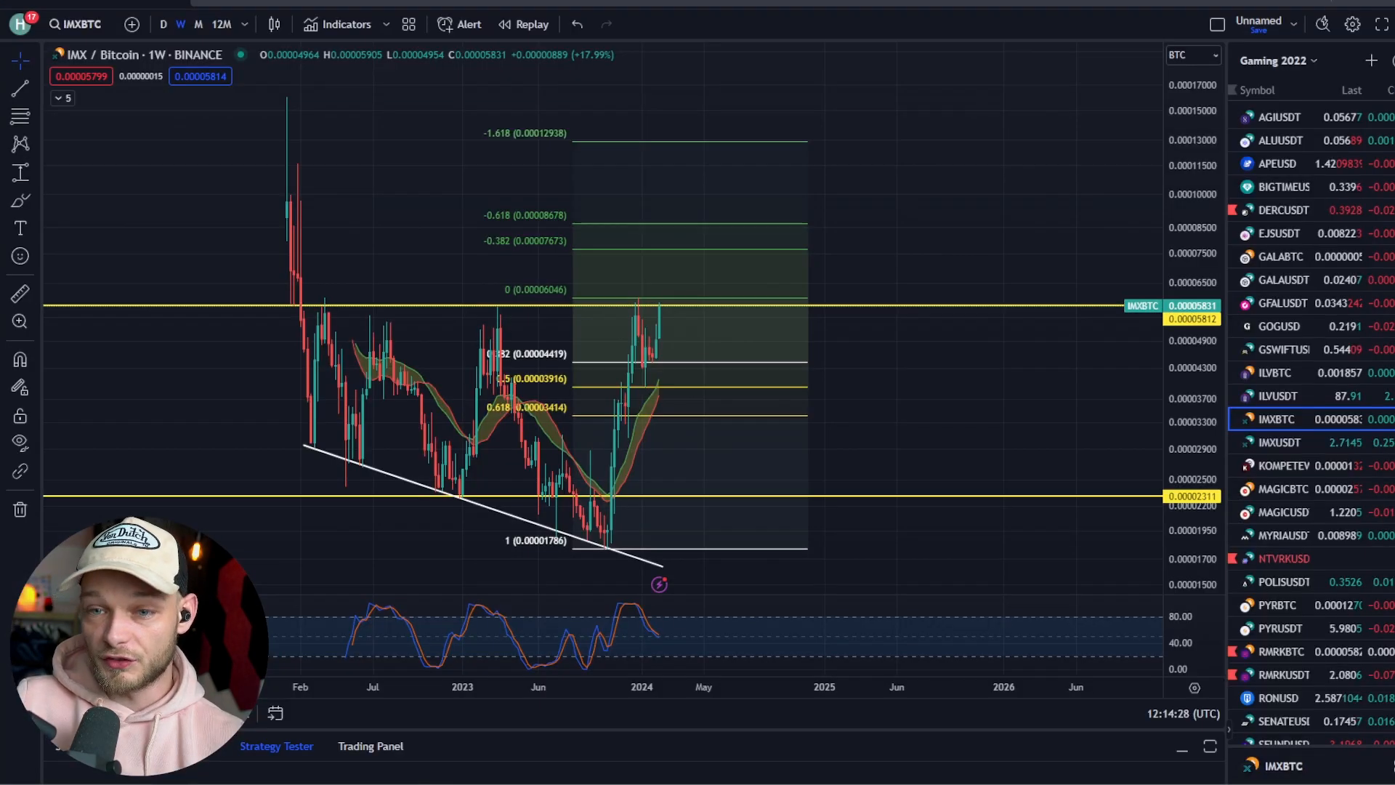
Step: Load the Main charts watchlist in place of Gaming 2022 from the saved watchlists
left_click(1275, 61)
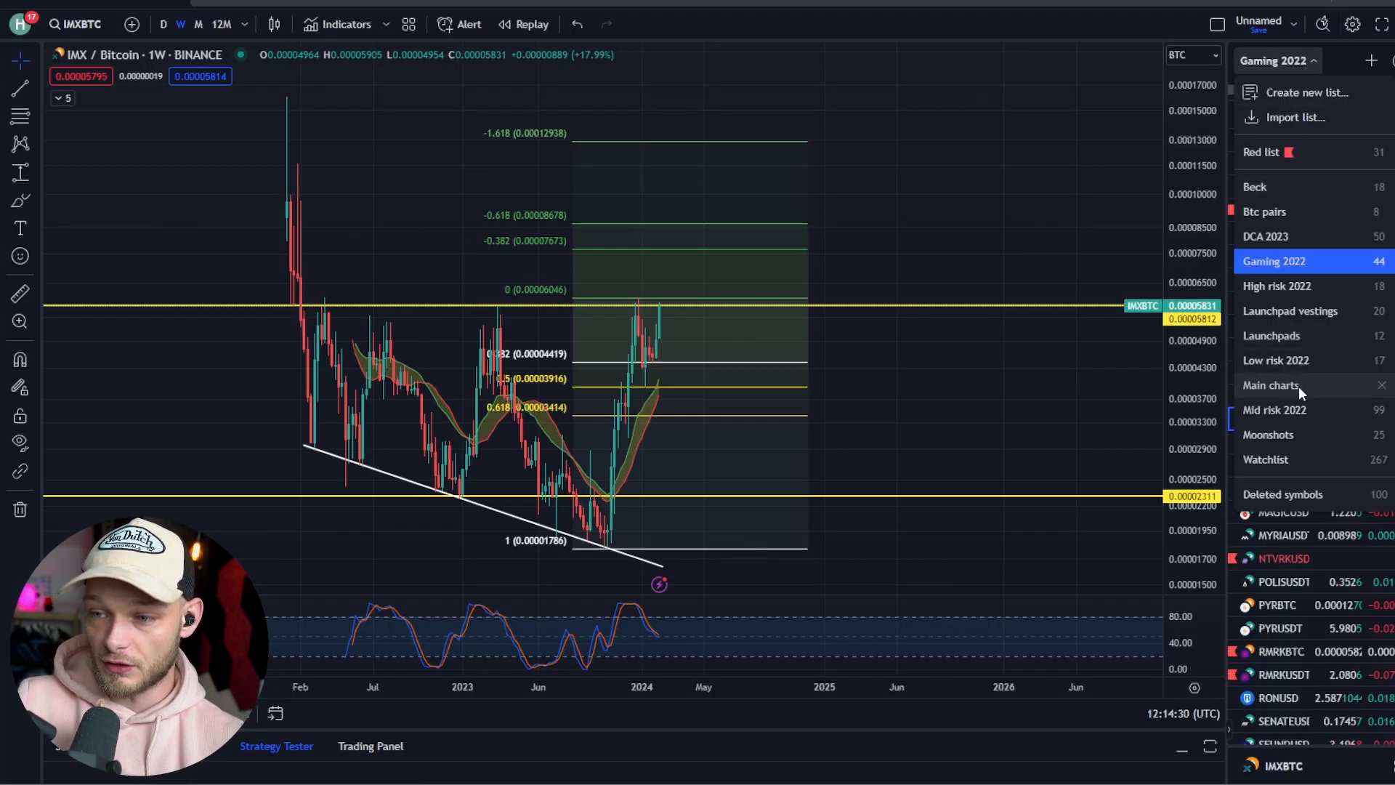
left_click(1269, 384)
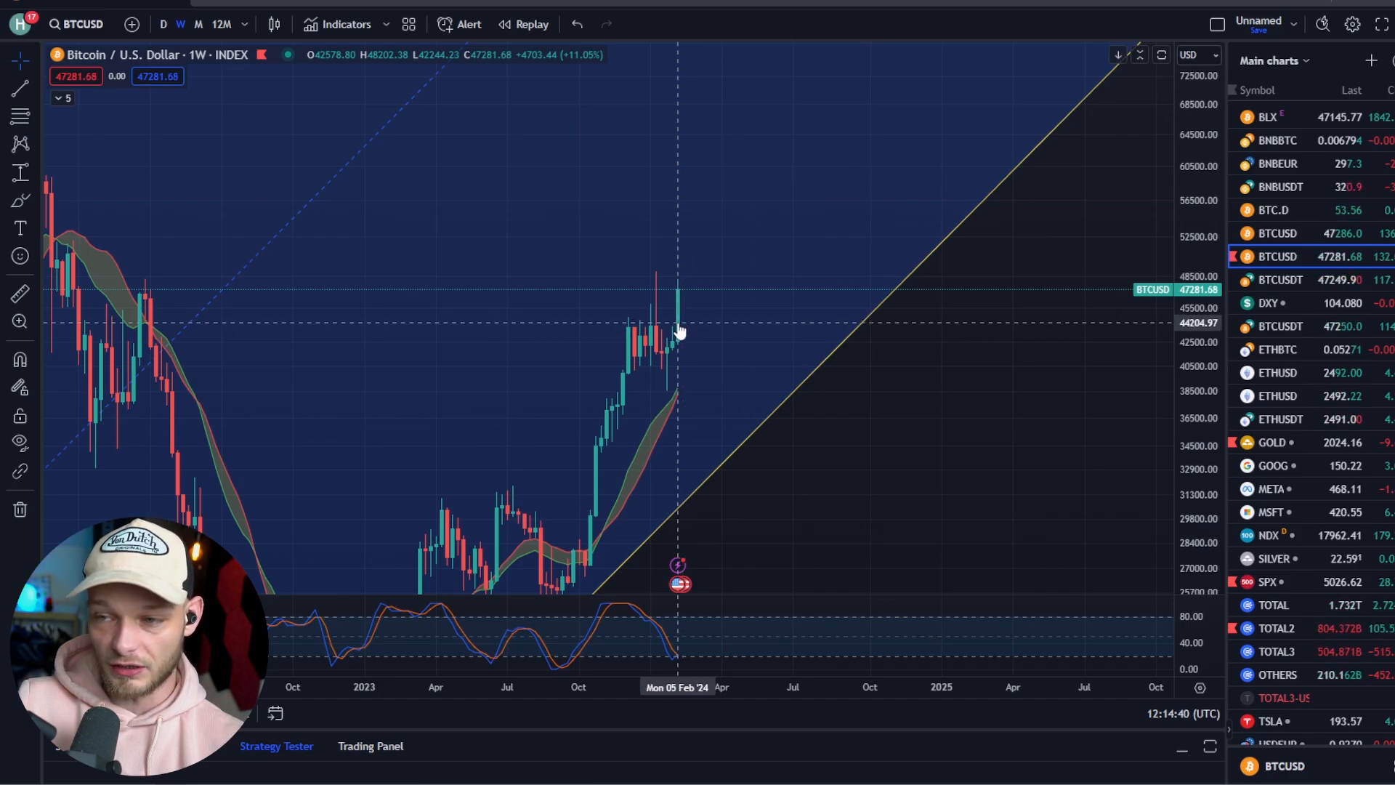
mouse_move(720, 219)
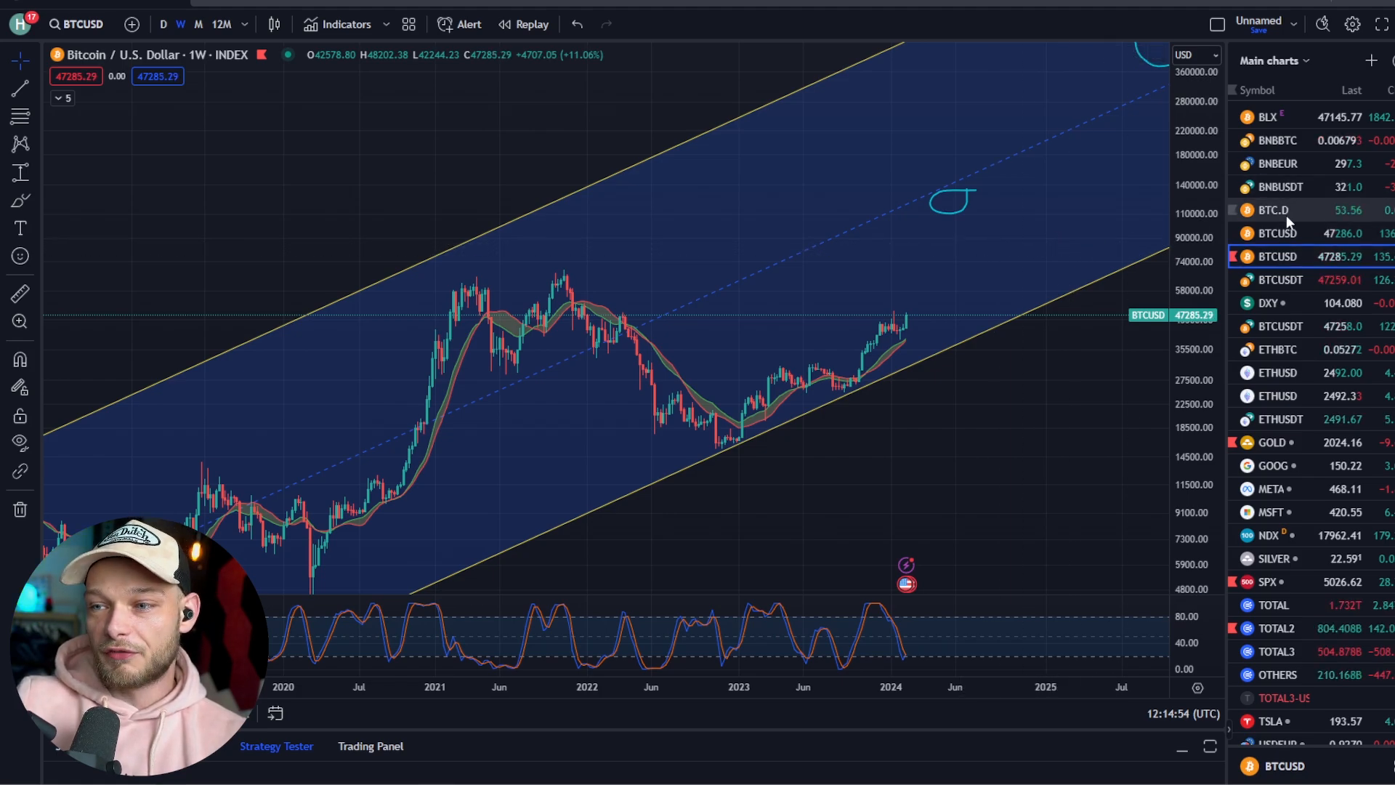
Step: Show the weekly BTC.D dominance chart with its trendlines and Bitcoin ETF label
left_click(1271, 209)
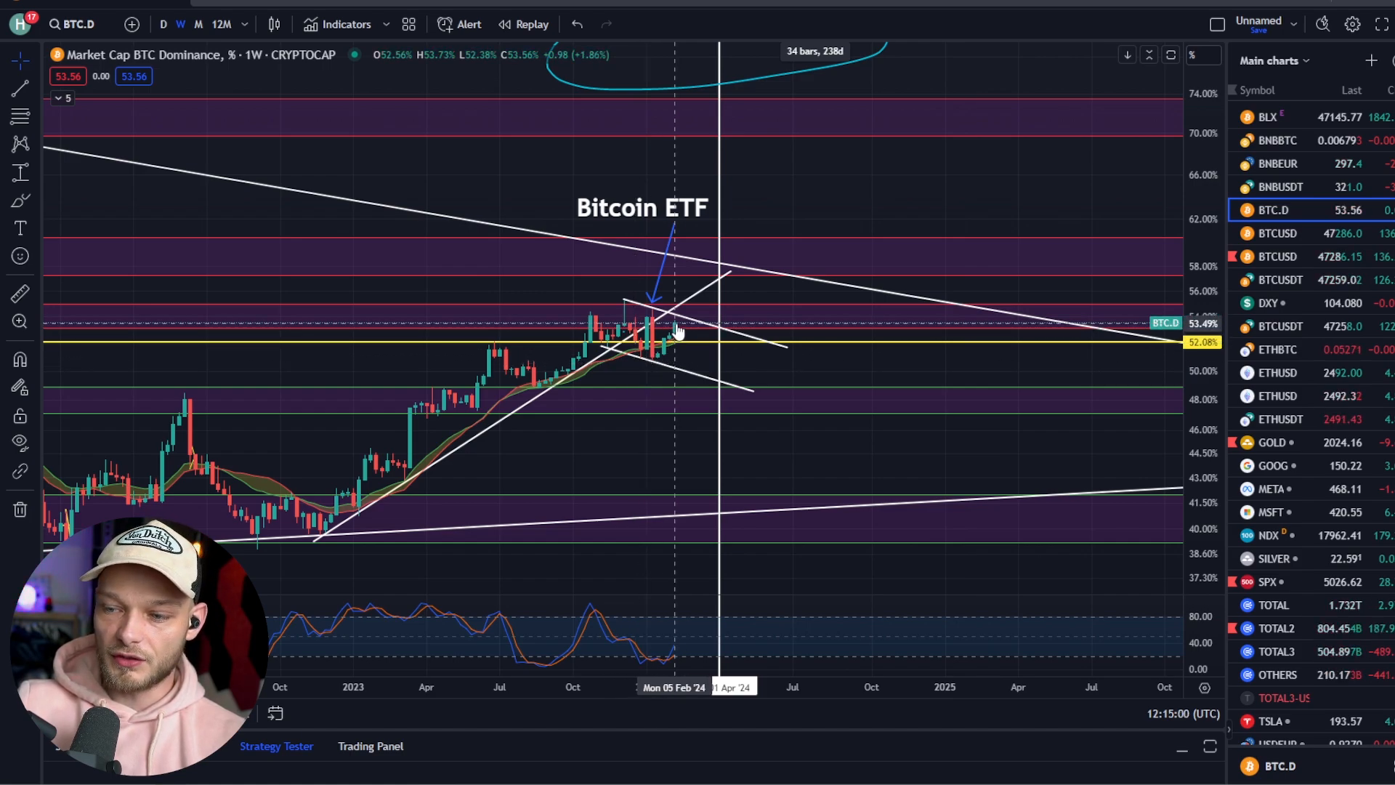
mouse_move(699, 363)
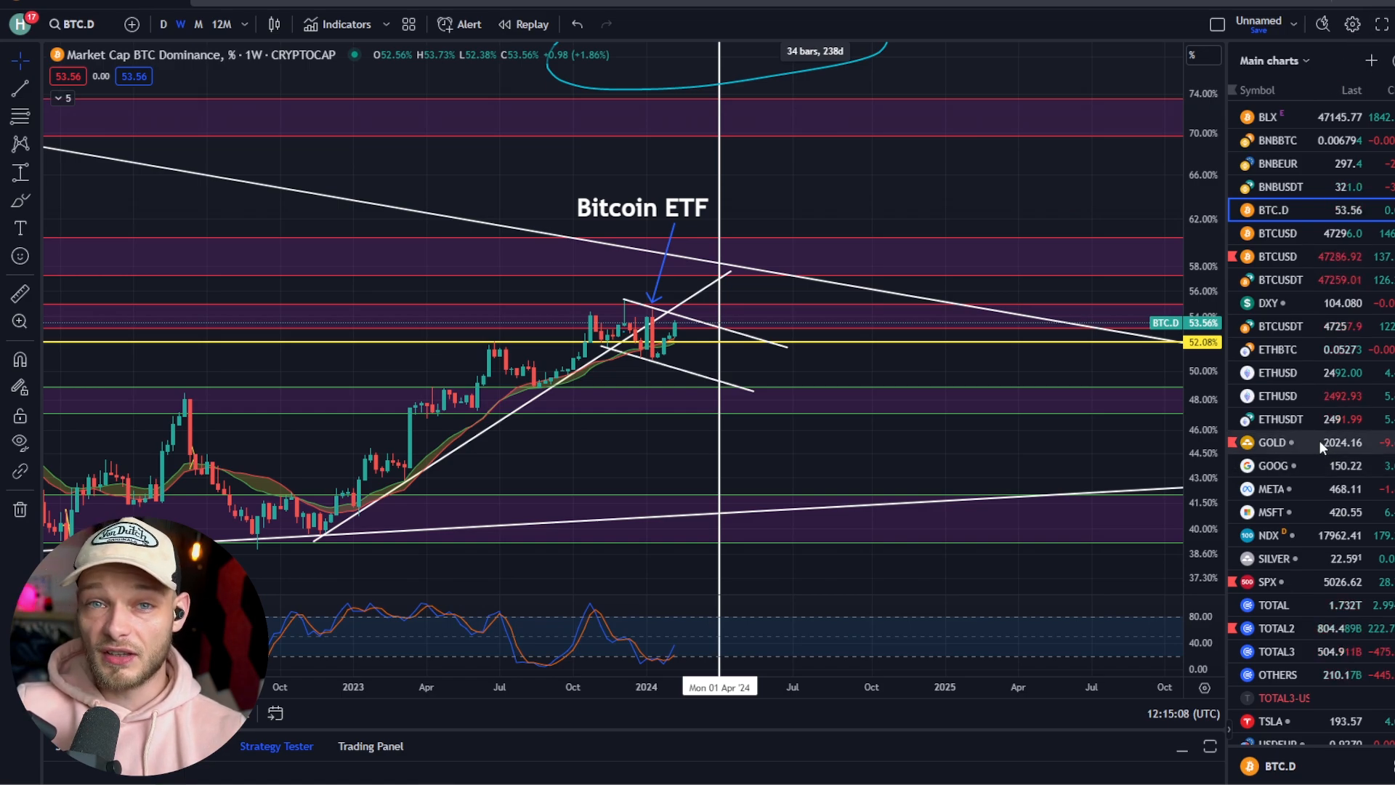
Step: Show the Bitfinex BTCUSD weekly chart, then scroll the watchlist down toward OTHERS
left_click(1277, 233)
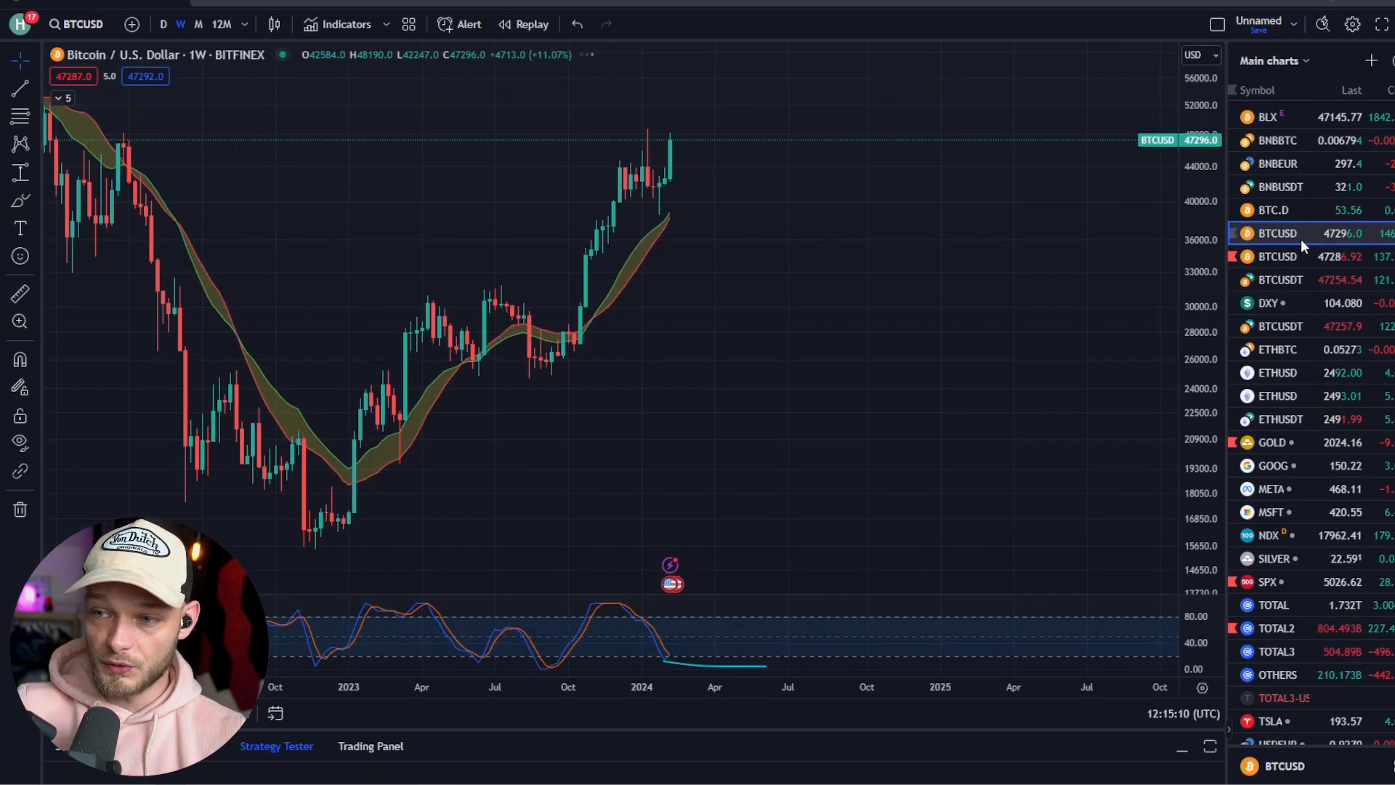
mouse_move(657, 135)
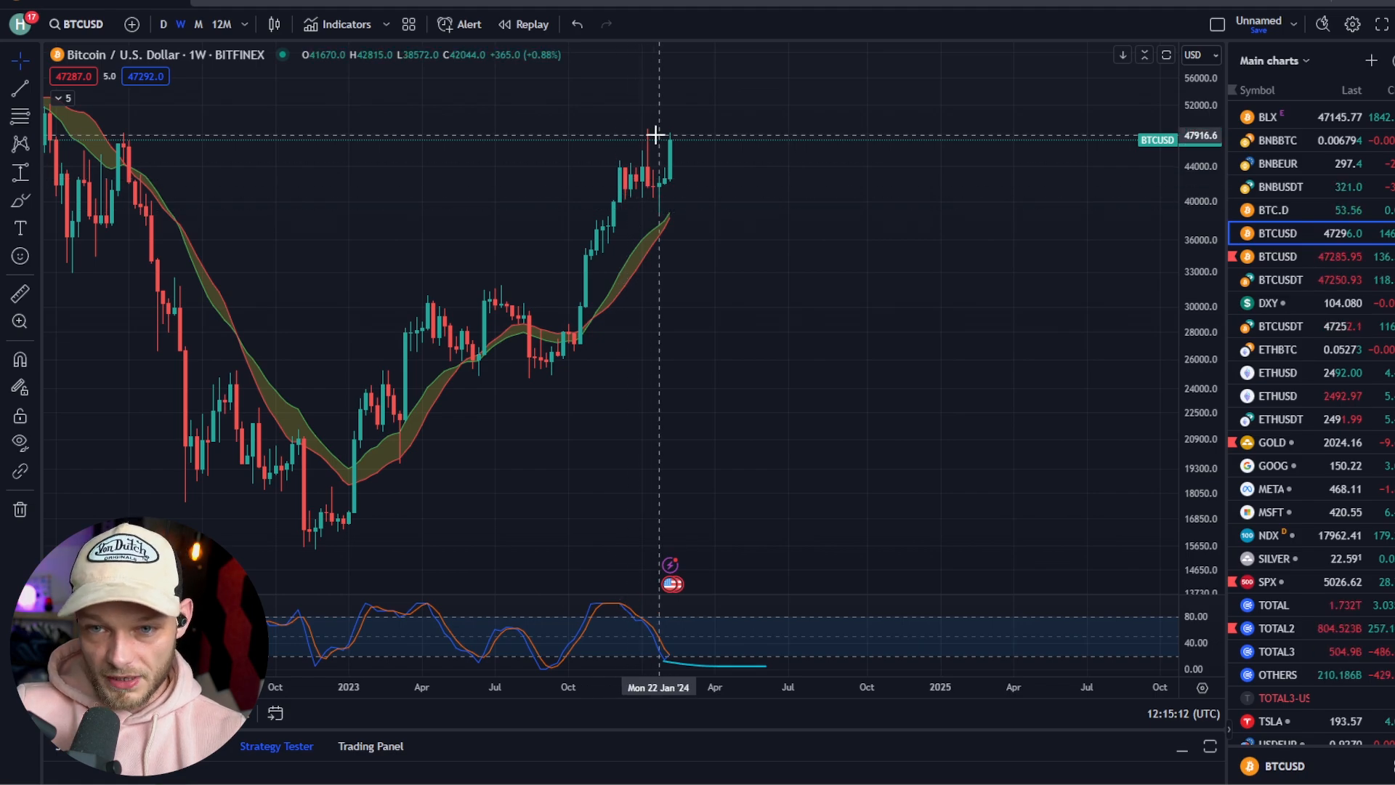
scroll("down", 3)
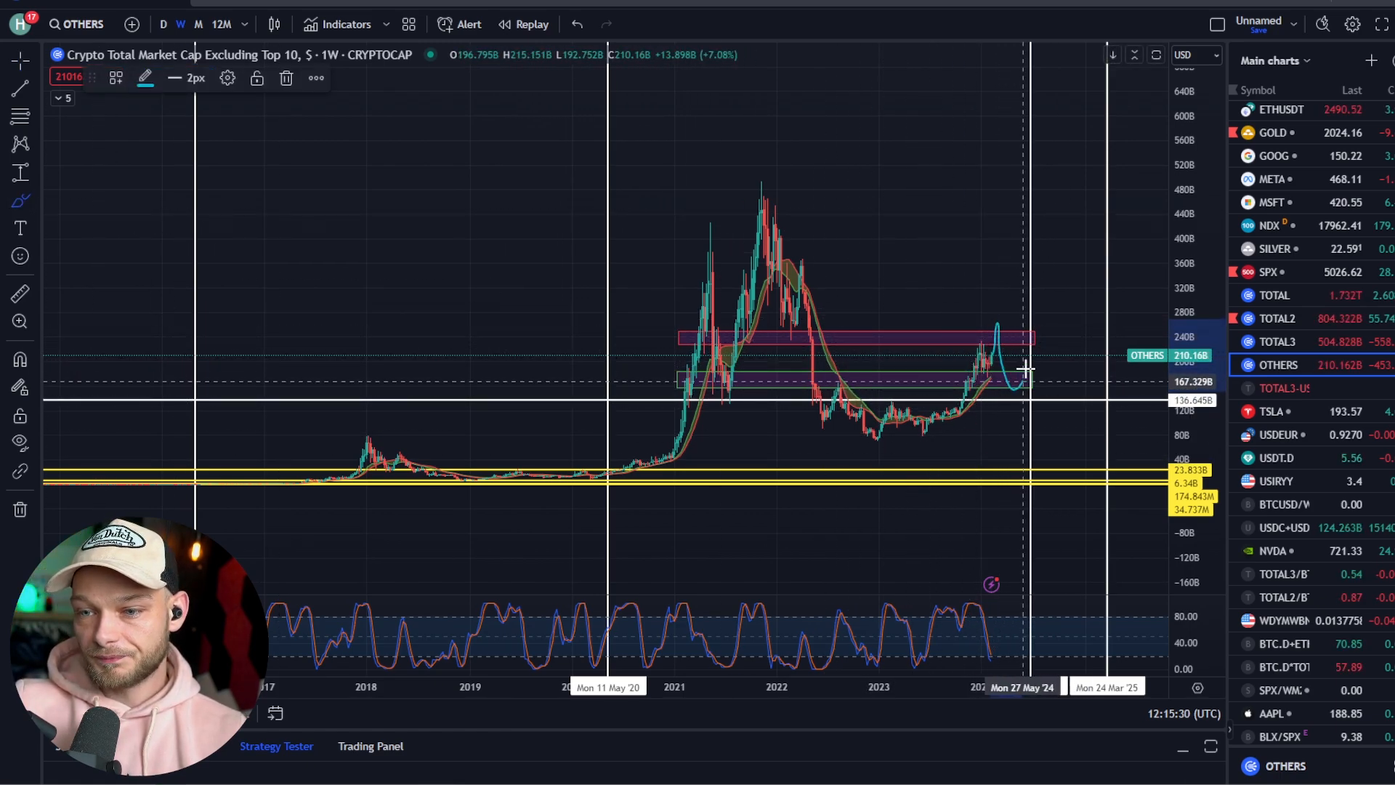
Step: Draw a freehand projection on OTHERS that dips briefly, then climbs sharply toward 520B
left_click_drag(1023, 382, 1144, 165)
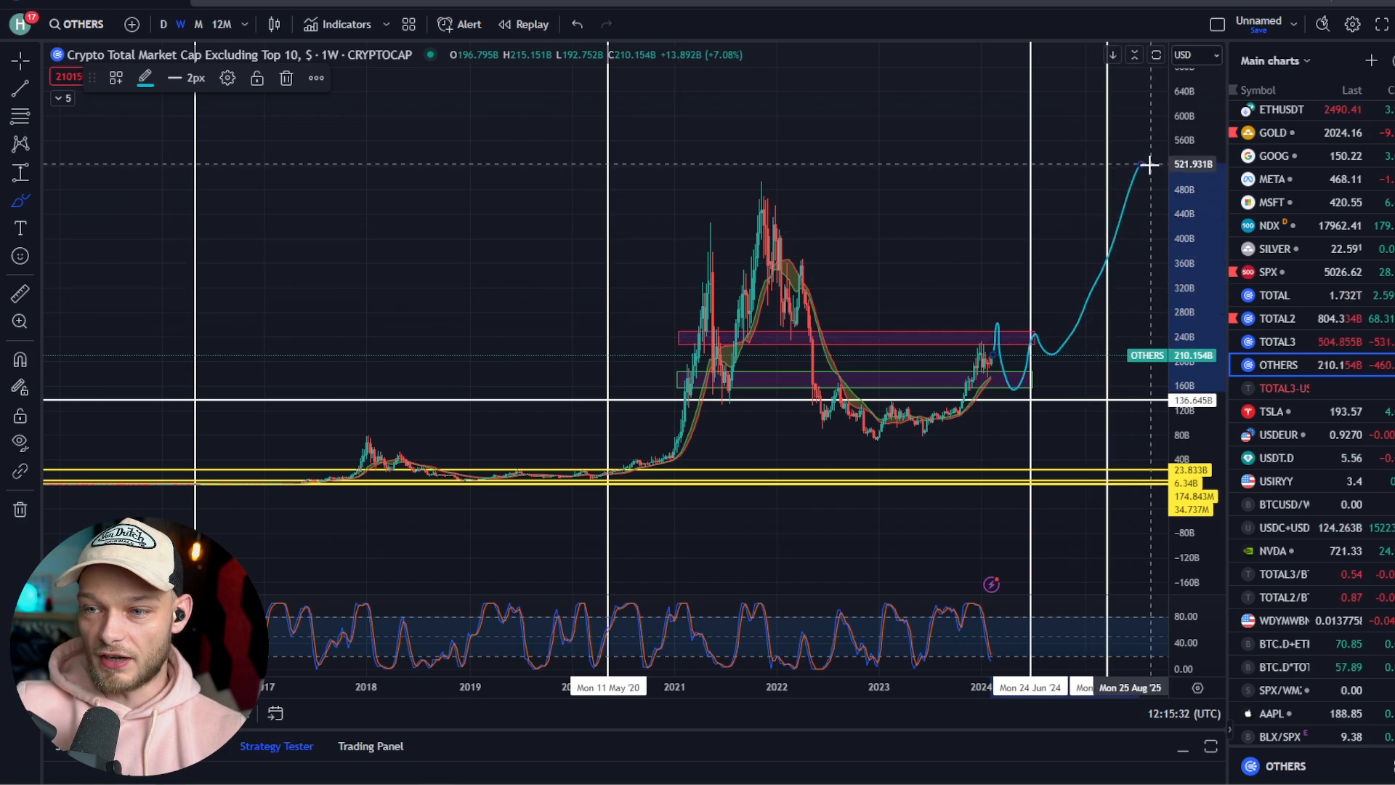
mouse_move(1035, 452)
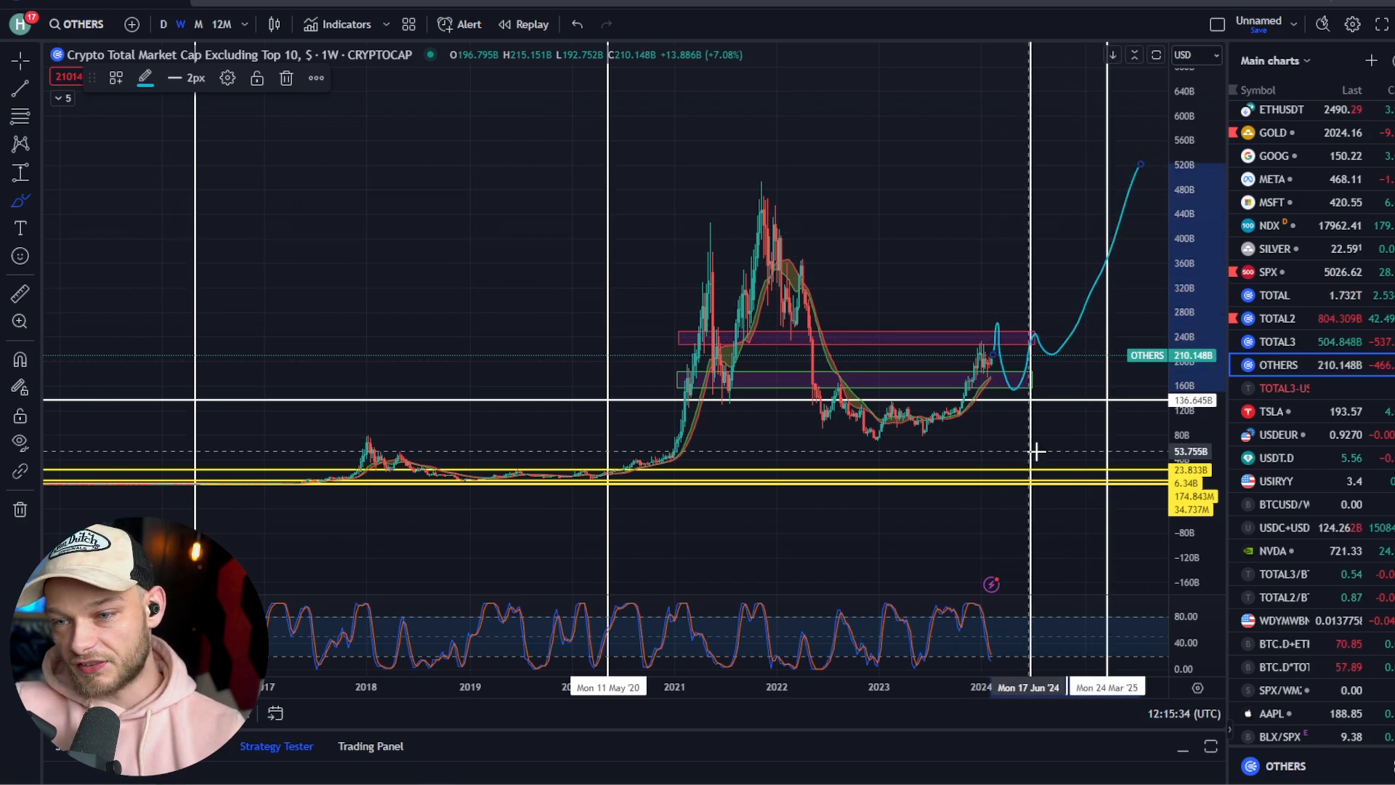